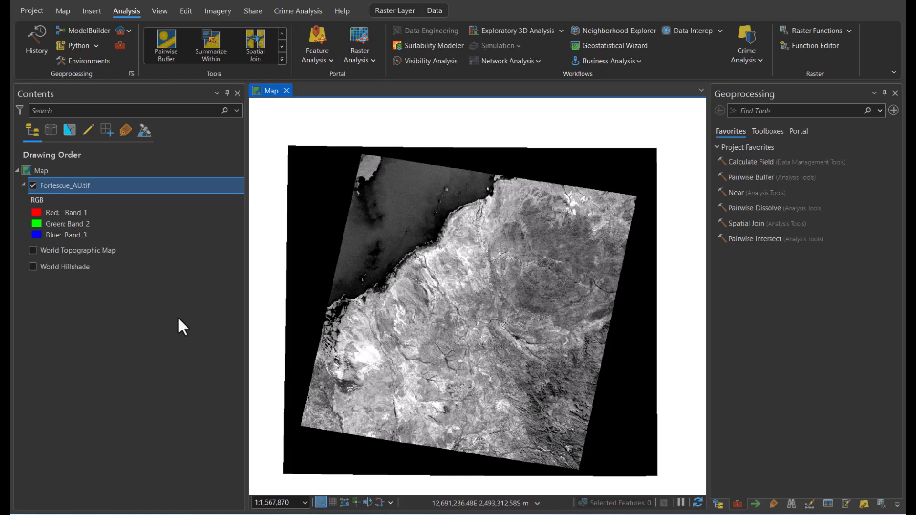
mouse_move(275, 300)
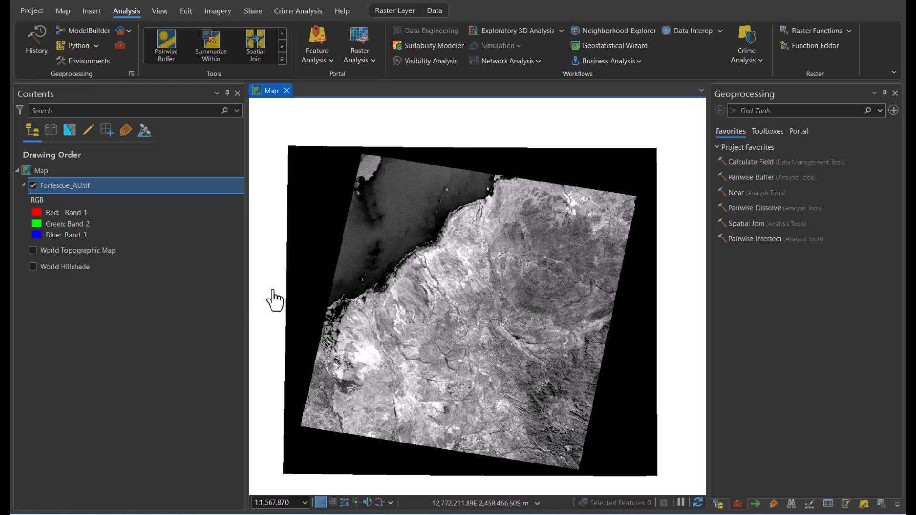
- Identify a black background pixel to confirm its value is 0 in all bands
click(300, 275)
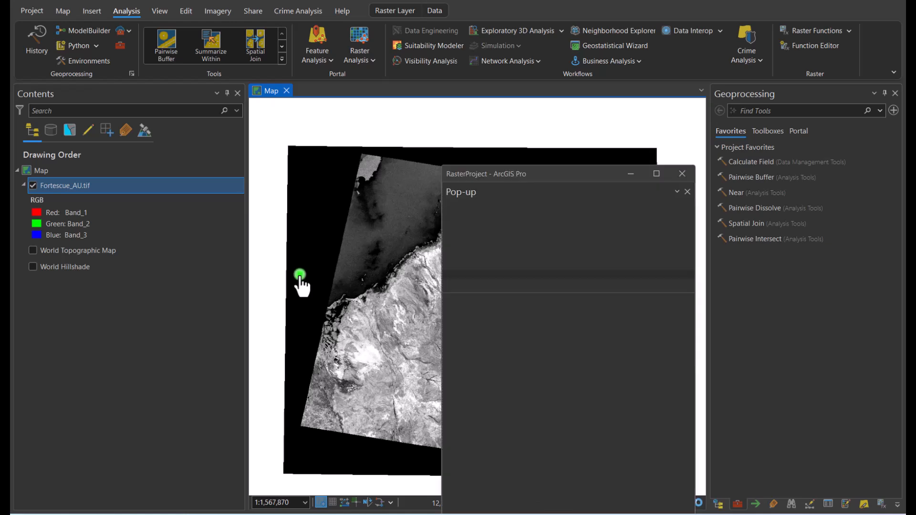
click(301, 275)
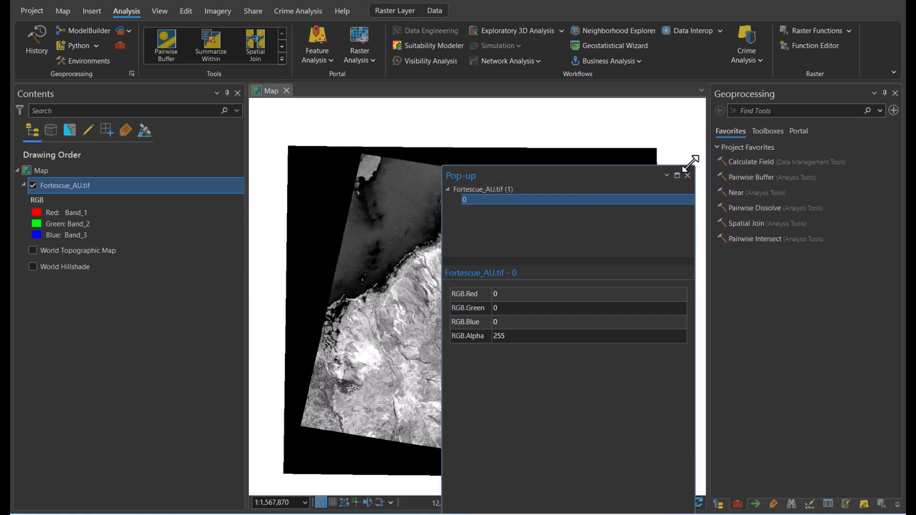
click(688, 175)
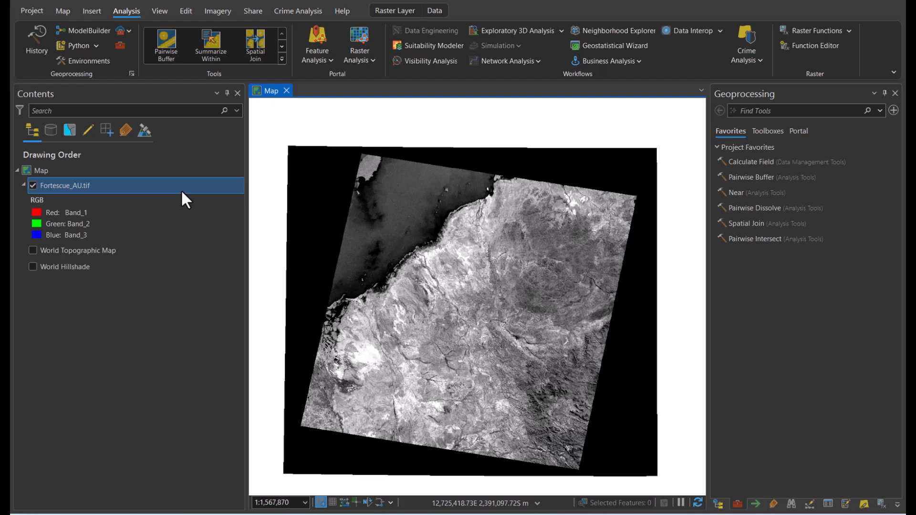
- Mask the raster's background value (0,0,0) in Symbology so it draws with no colour
right_click(64, 185)
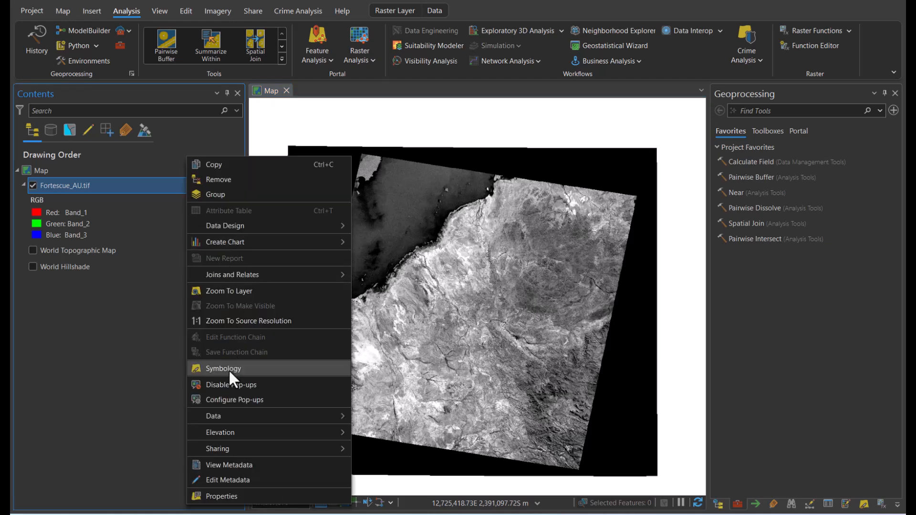
click(224, 368)
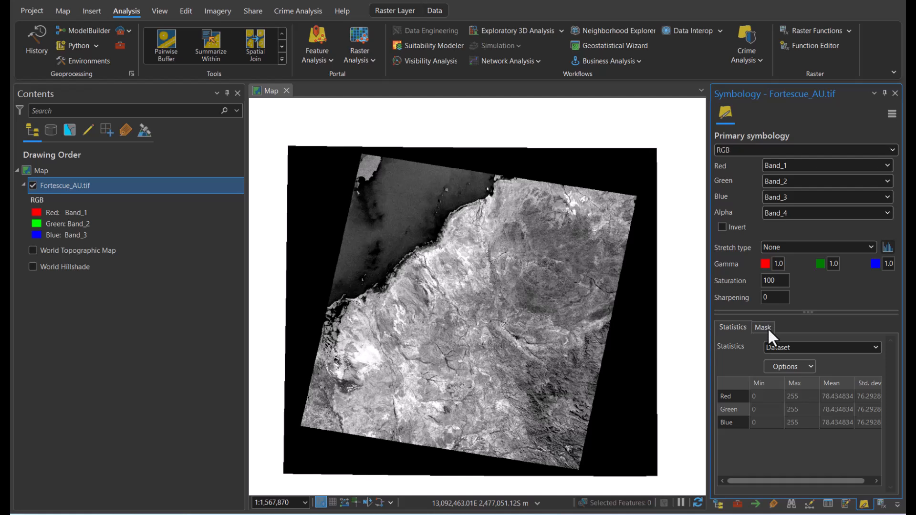
click(762, 328)
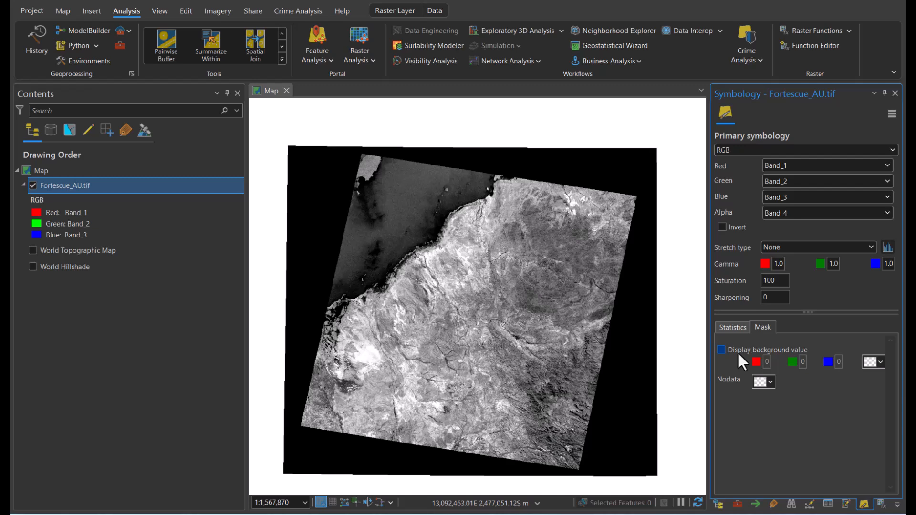
click(723, 350)
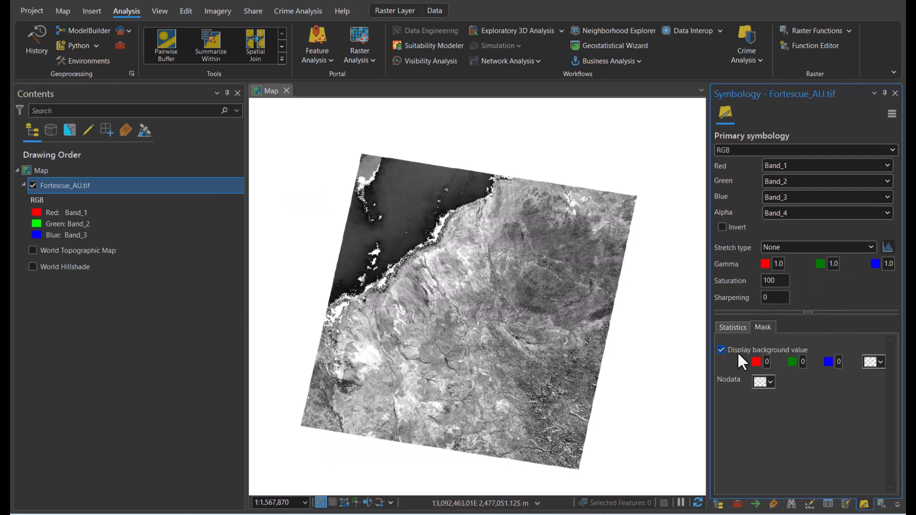
mouse_move(835, 369)
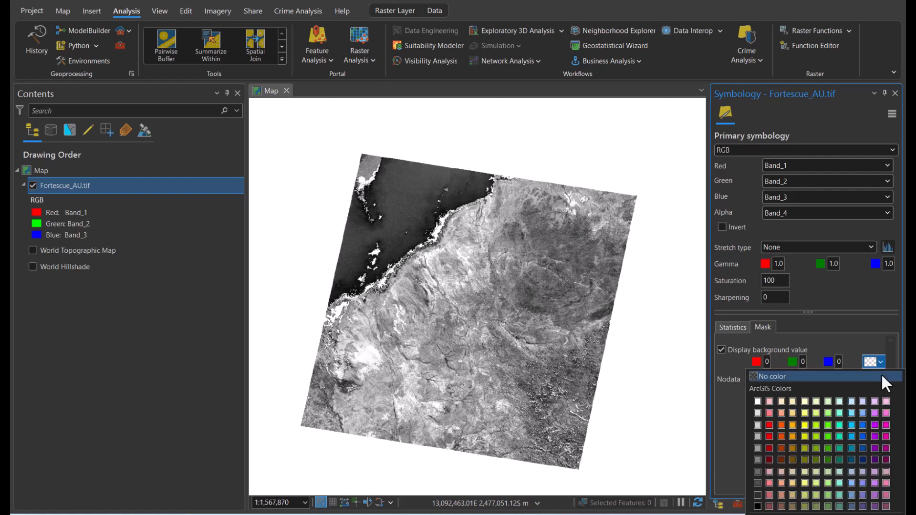
click(771, 376)
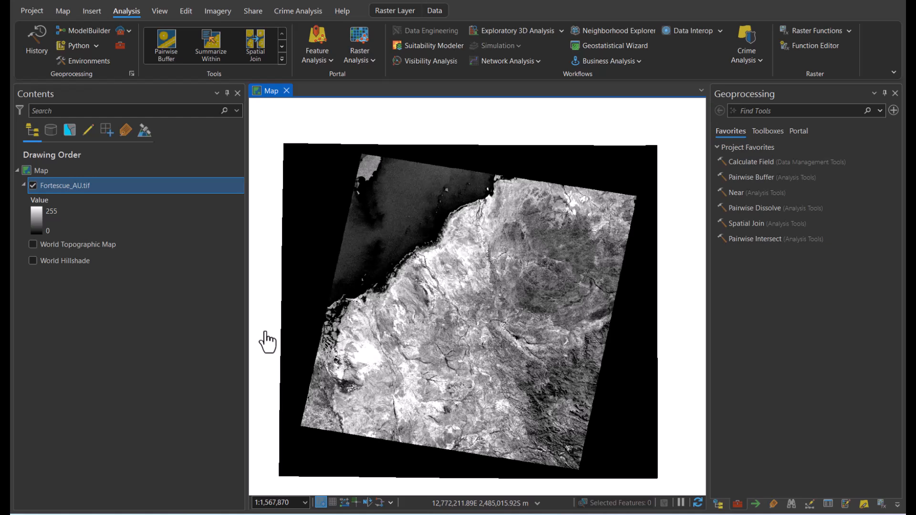
click(302, 307)
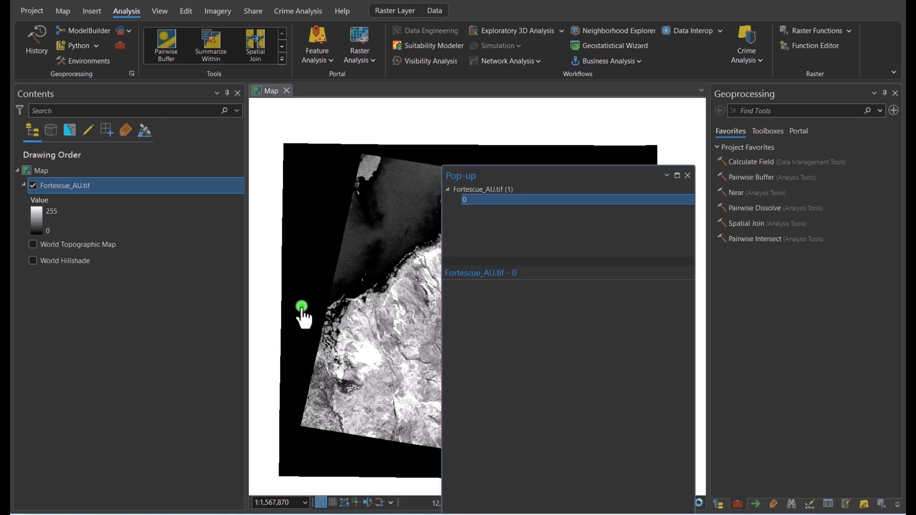
click(302, 307)
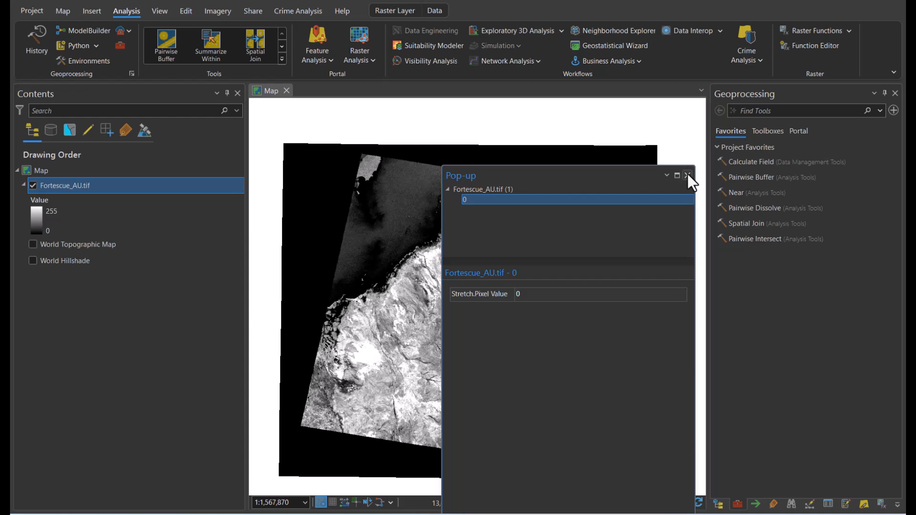
click(688, 176)
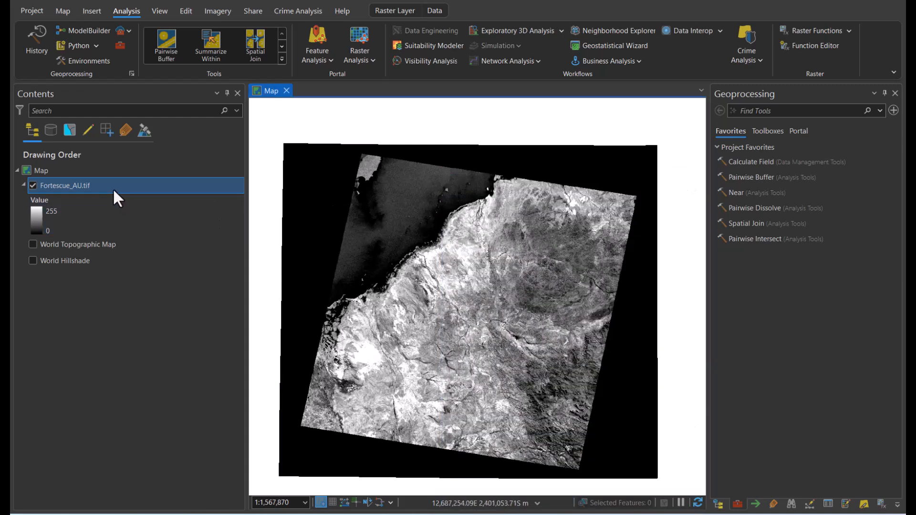
- Set up Export Raster for the layer with NoData value 0
right_click(64, 185)
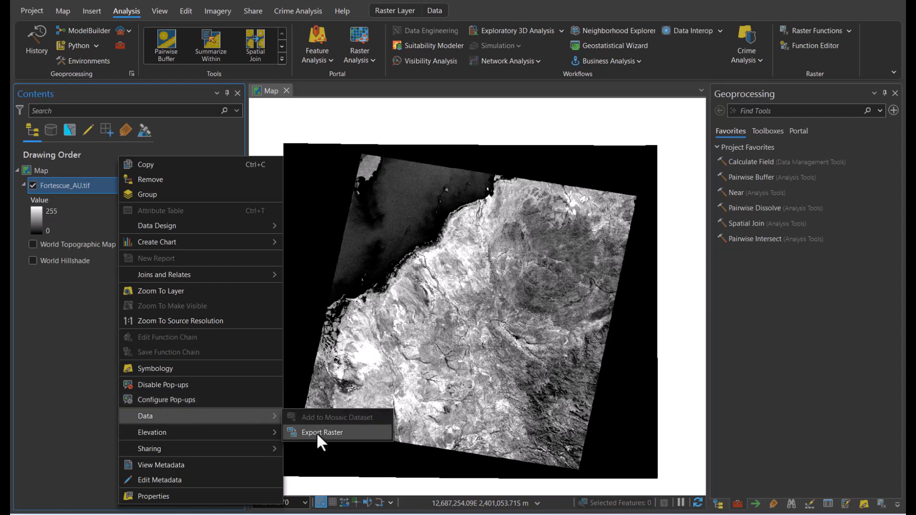
click(322, 432)
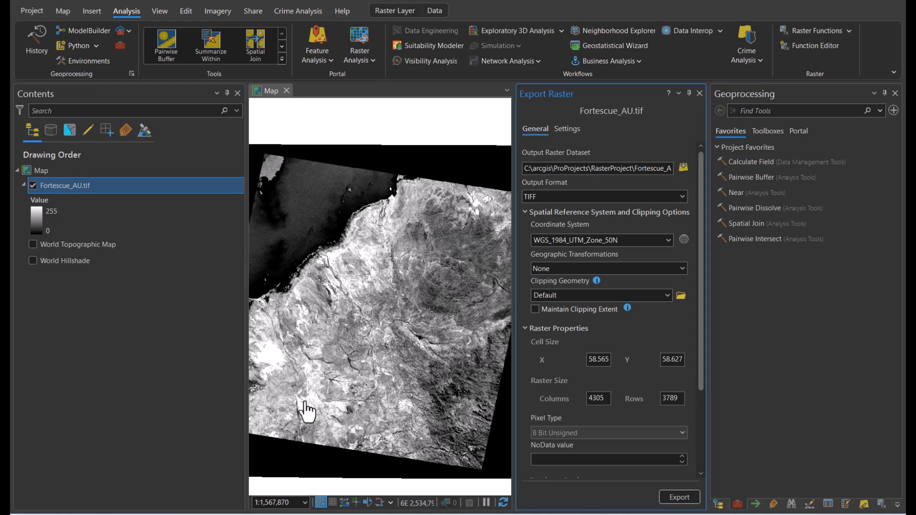
scroll(down, 3)
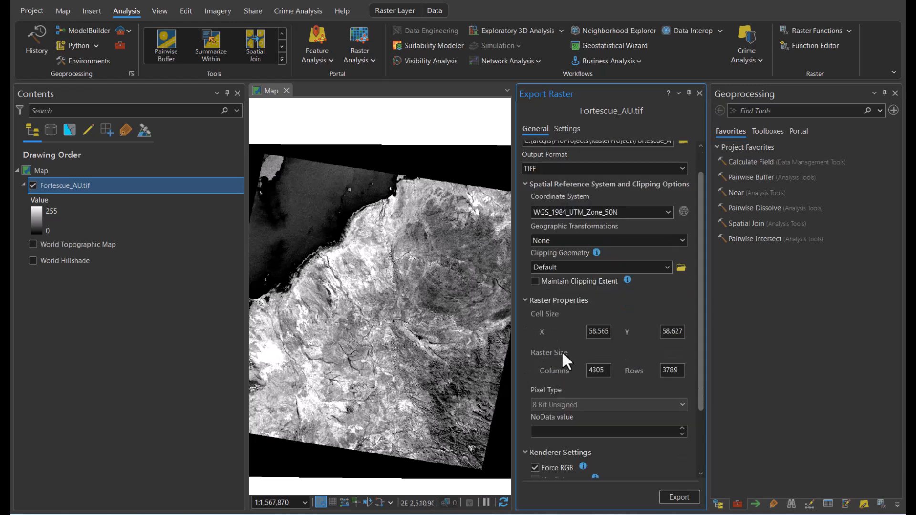
scroll(down, 3)
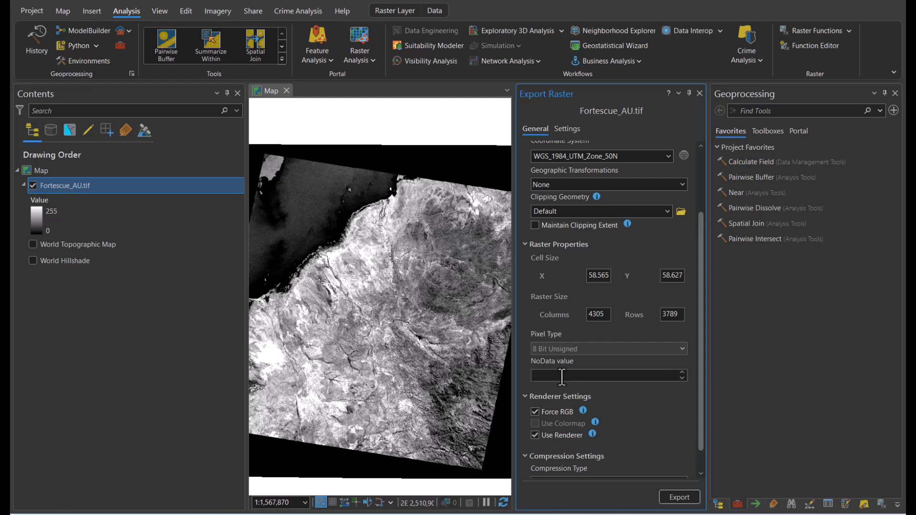
text(0)
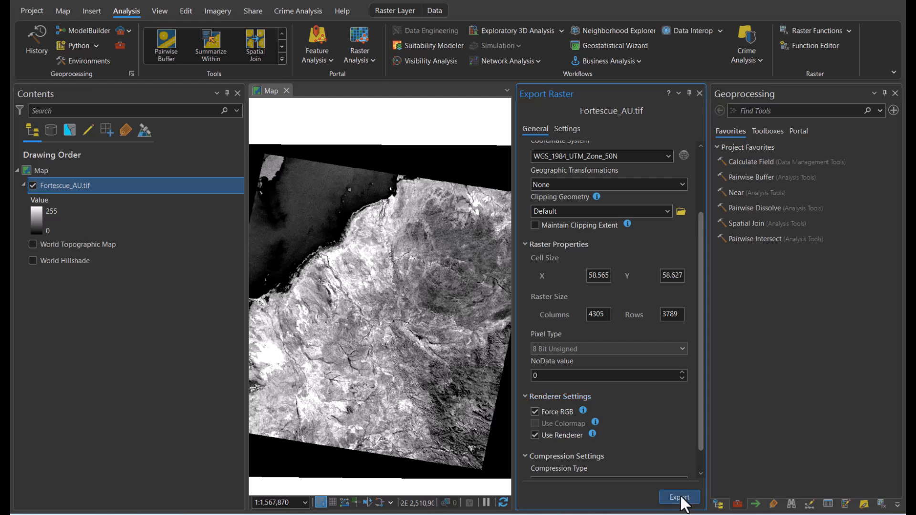
- Run the export so the TIFF copy is added to the map
click(679, 496)
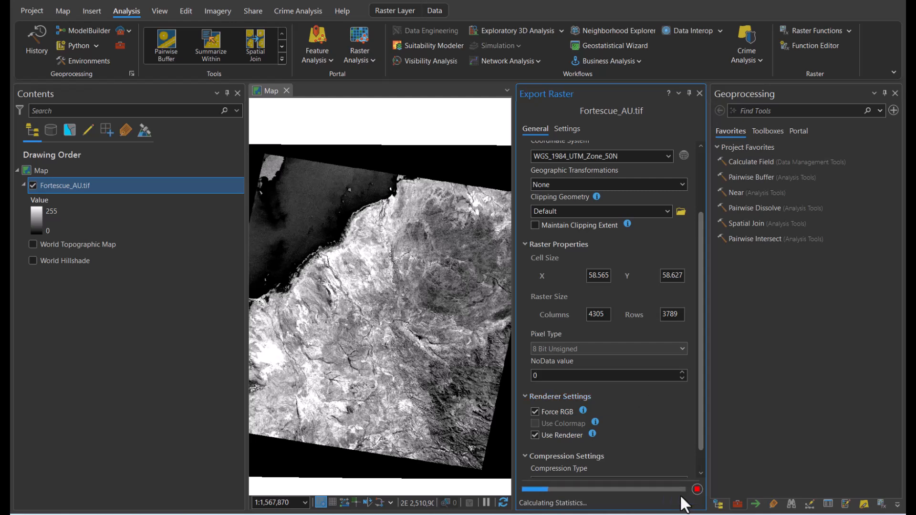
click(679, 498)
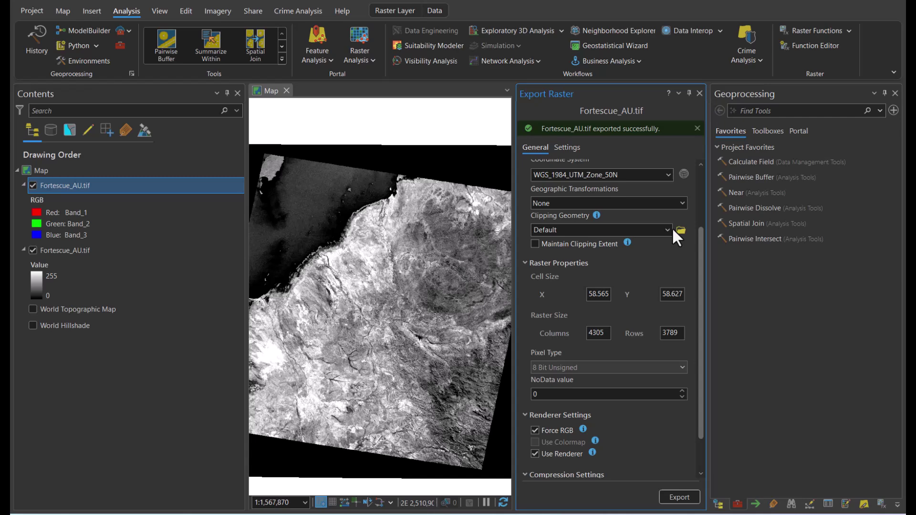
click(701, 94)
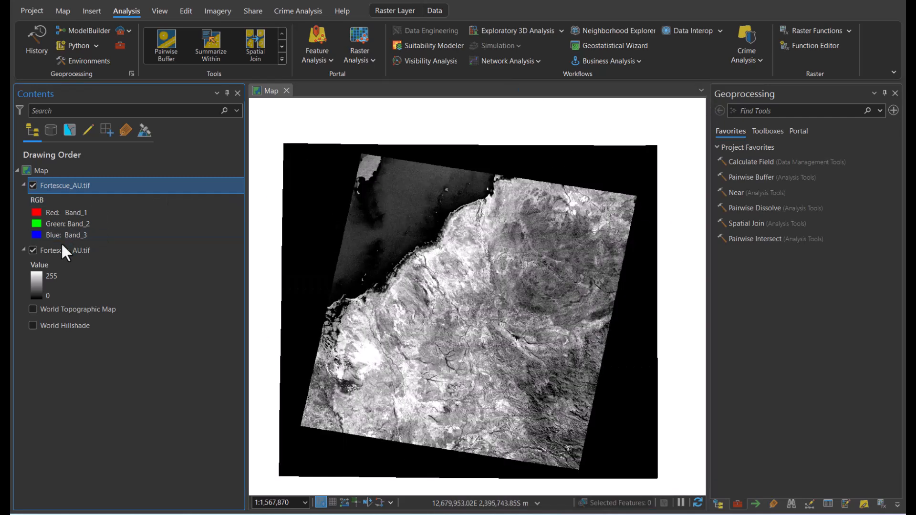